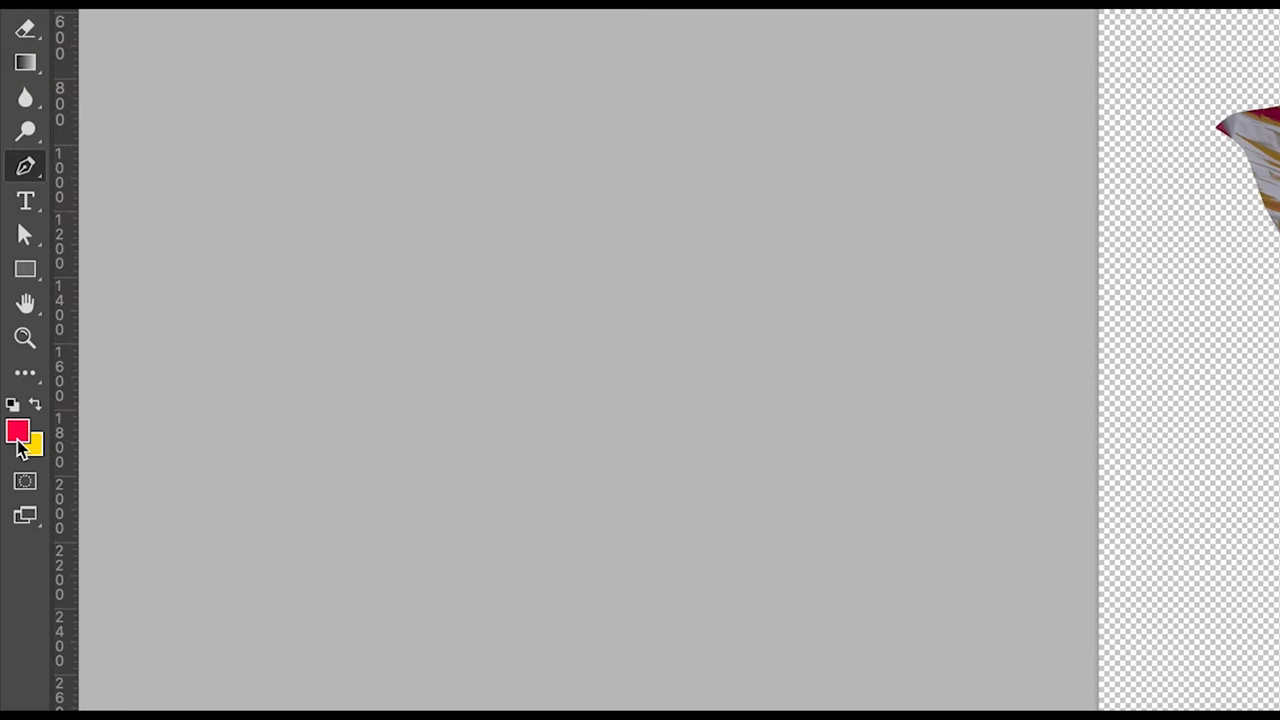
- Reveal the Gradient/Paint Bucket tool flyout in the toolbar
click(28, 444)
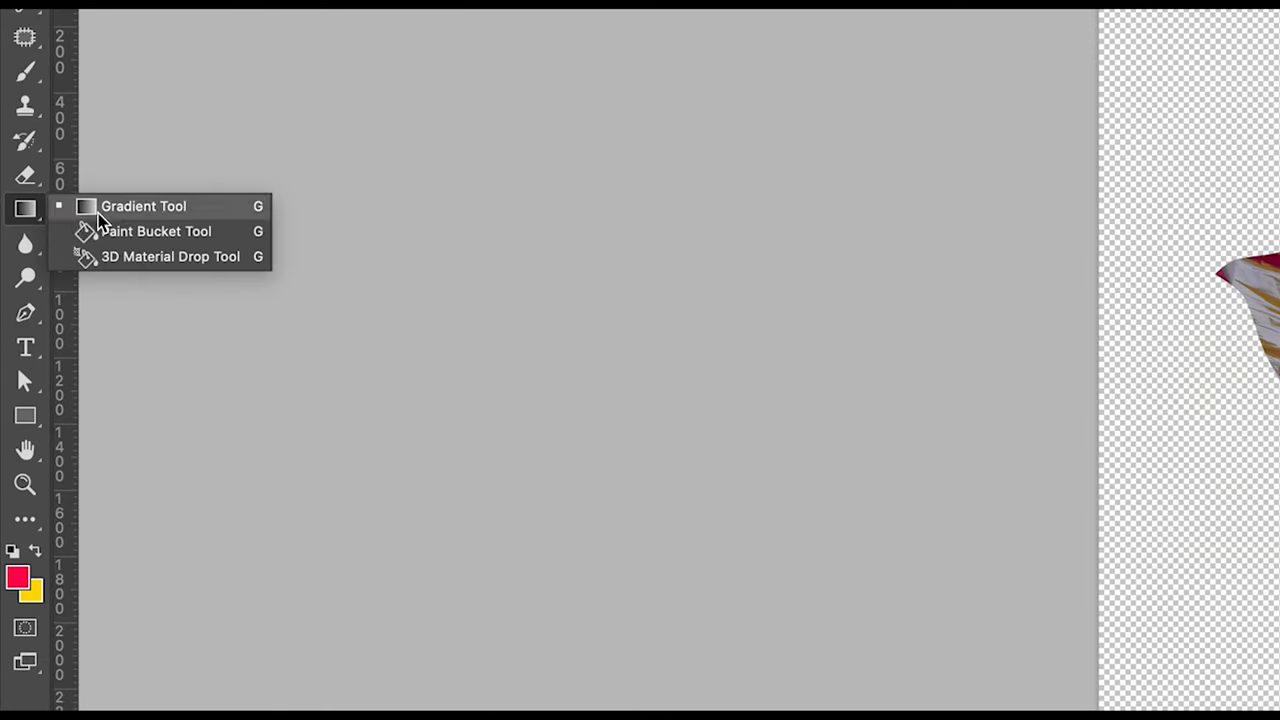
- Draw the orange-to-yellow gradient background and clip Levels 1 to the can layer
click(144, 206)
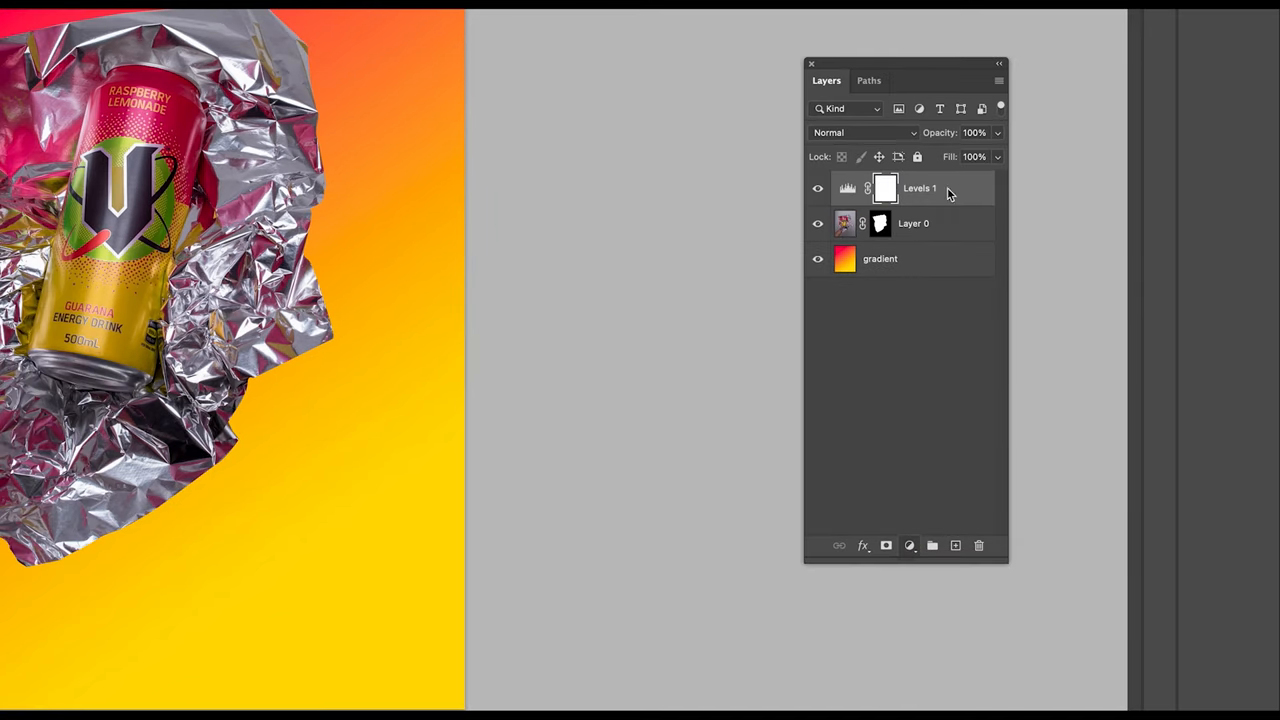
right_click(920, 188)
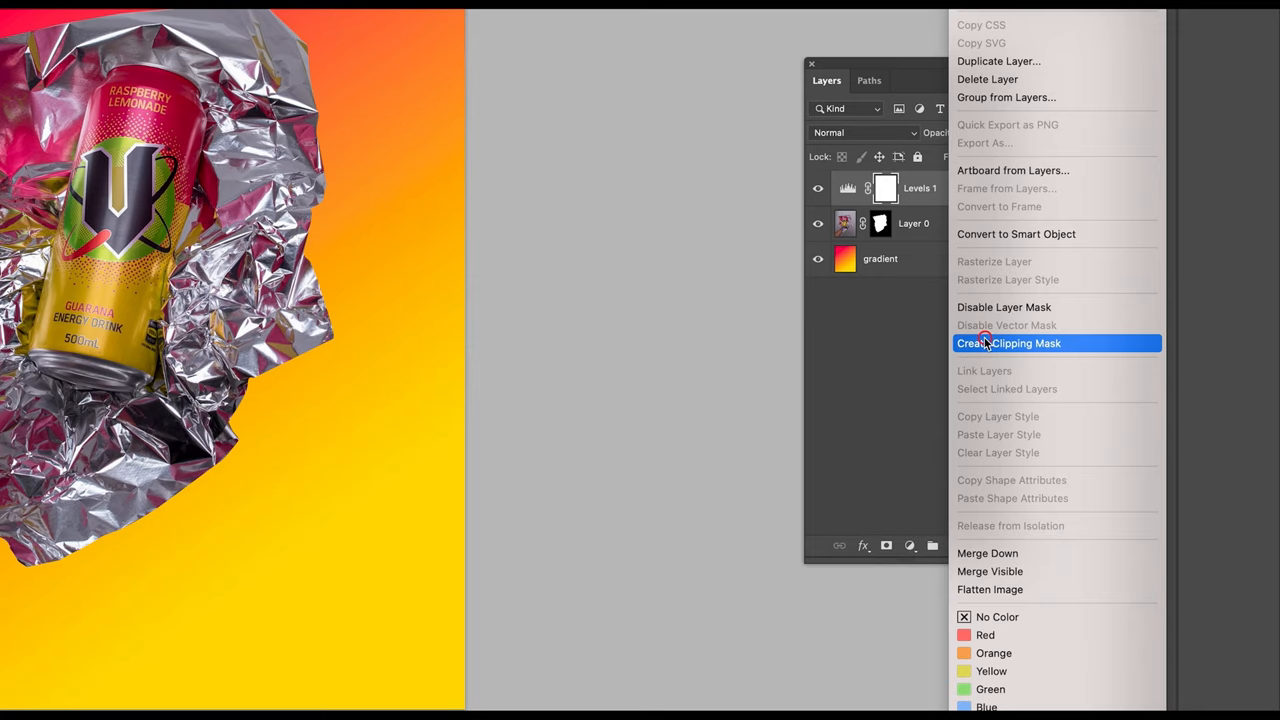
click(1008, 344)
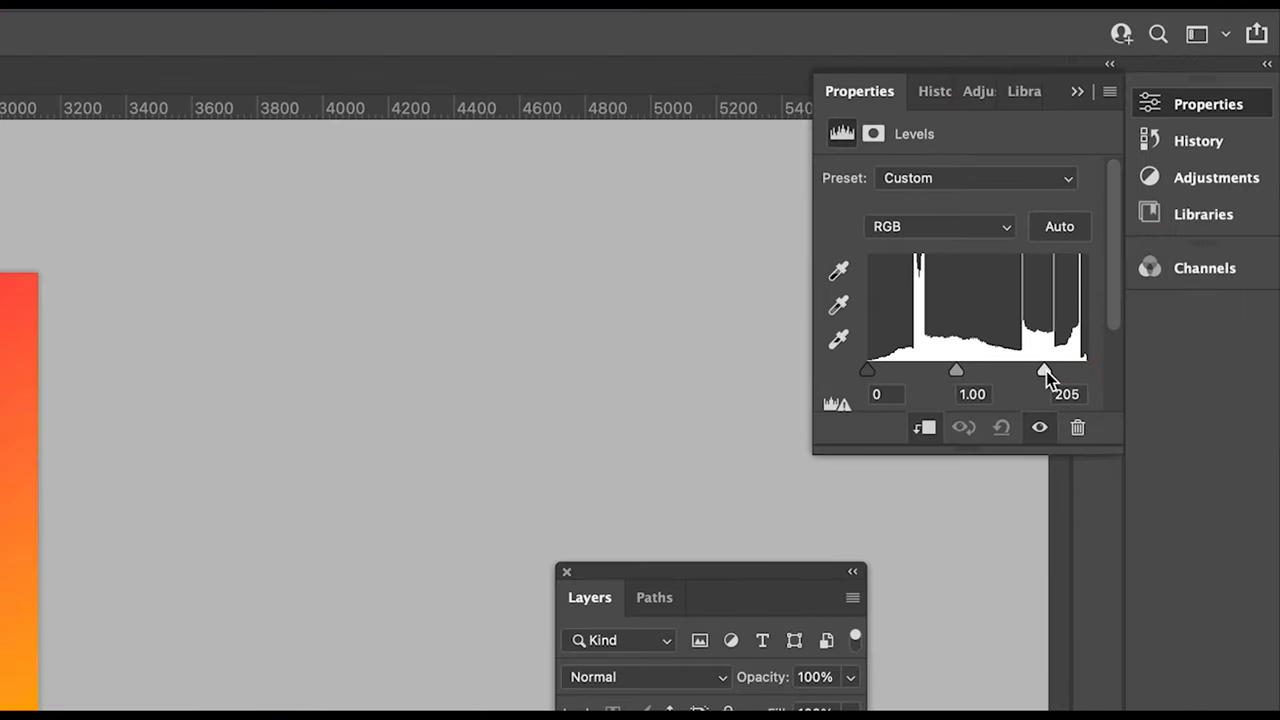